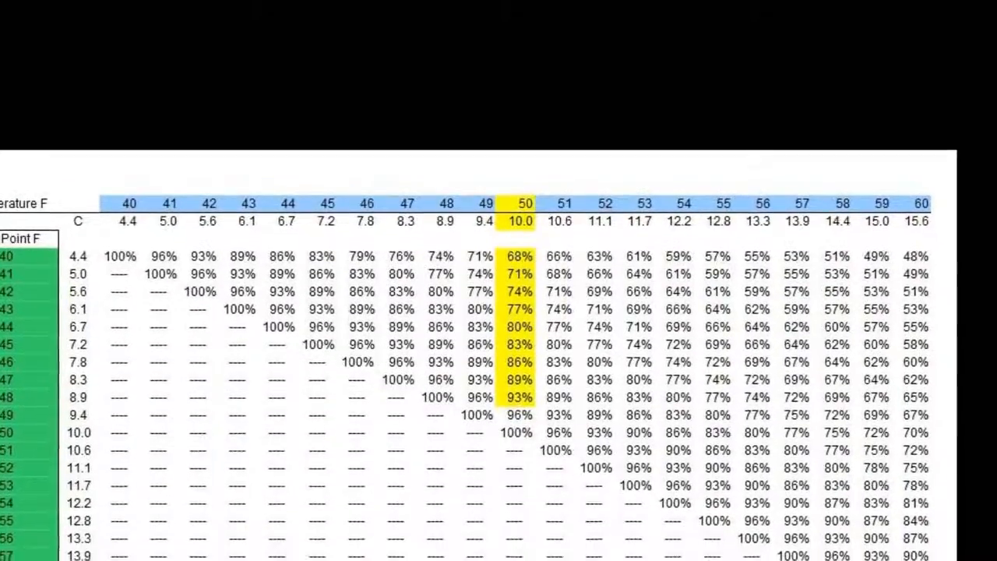
Scroll to the humidity table and select the 93% cell where 50°F meets 48°F
scroll(down, 3)
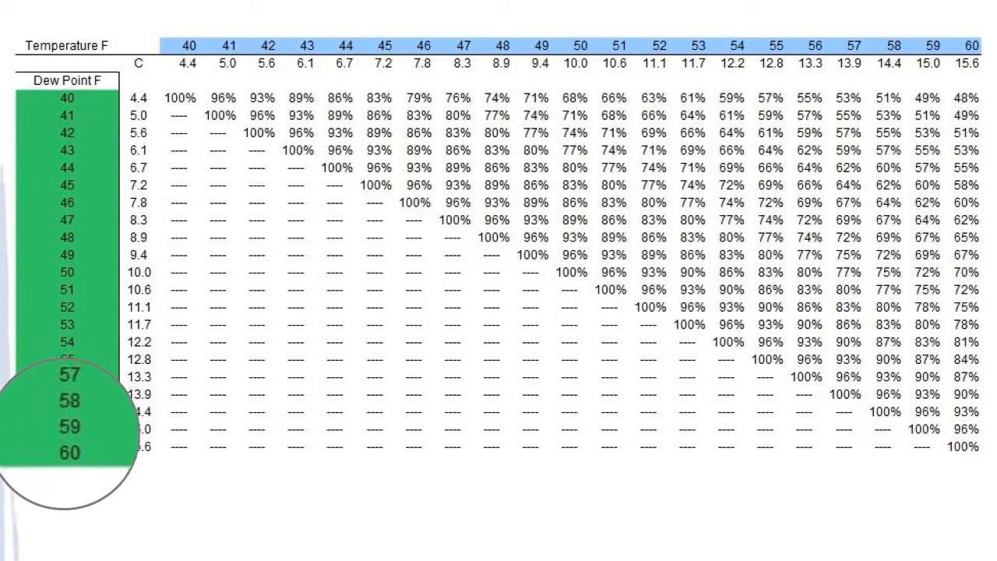
click(576, 249)
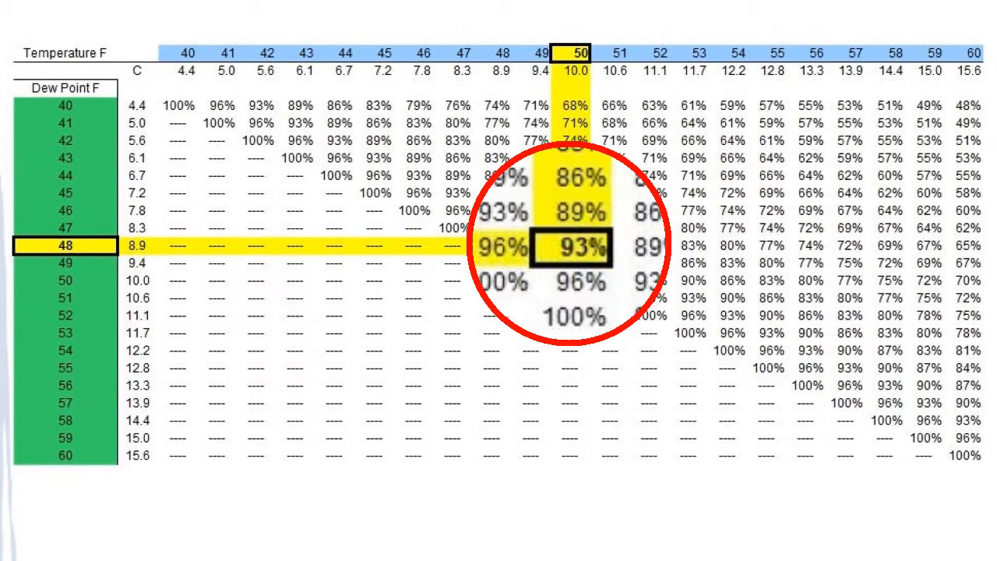